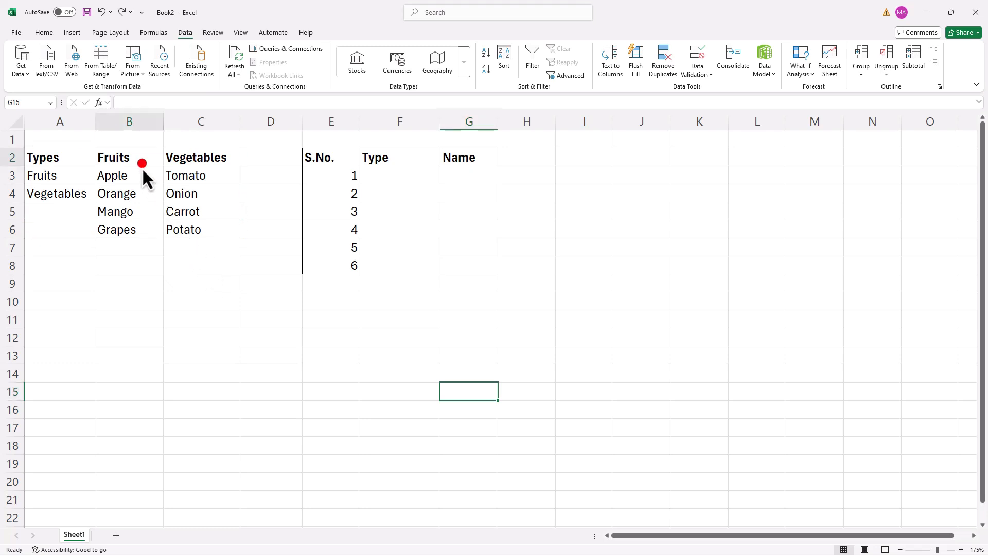
- Define the item lists B3:B6 and C3:C6 as named ranges Fruits and Vegetables
left_click_drag(130, 156, 129, 229)
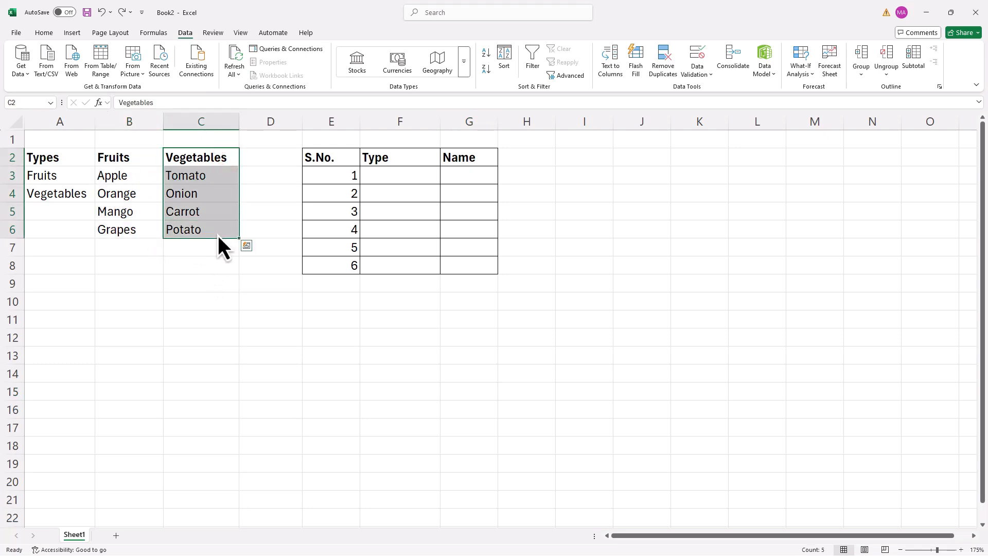
mouse_move(207, 282)
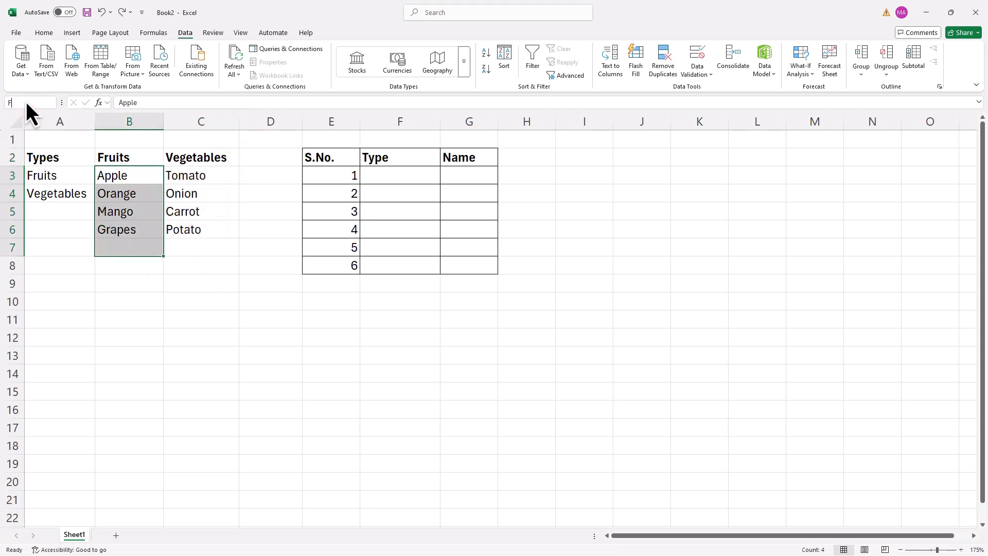
type("Fruit")
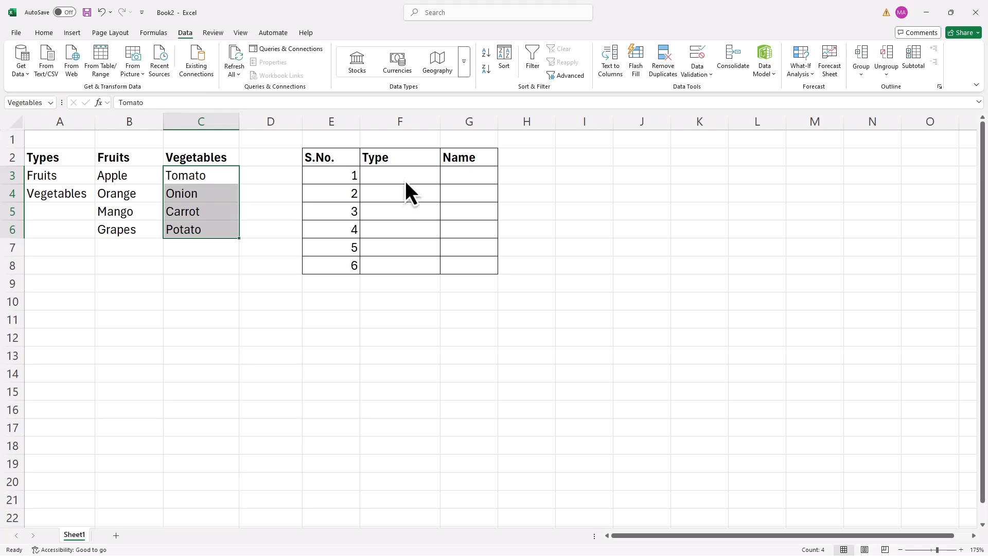
- Validate F3:F8 as a List from A3:A4, then choose Fruits in F3 and Vegetables in F4
left_click_drag(400, 175, 399, 265)
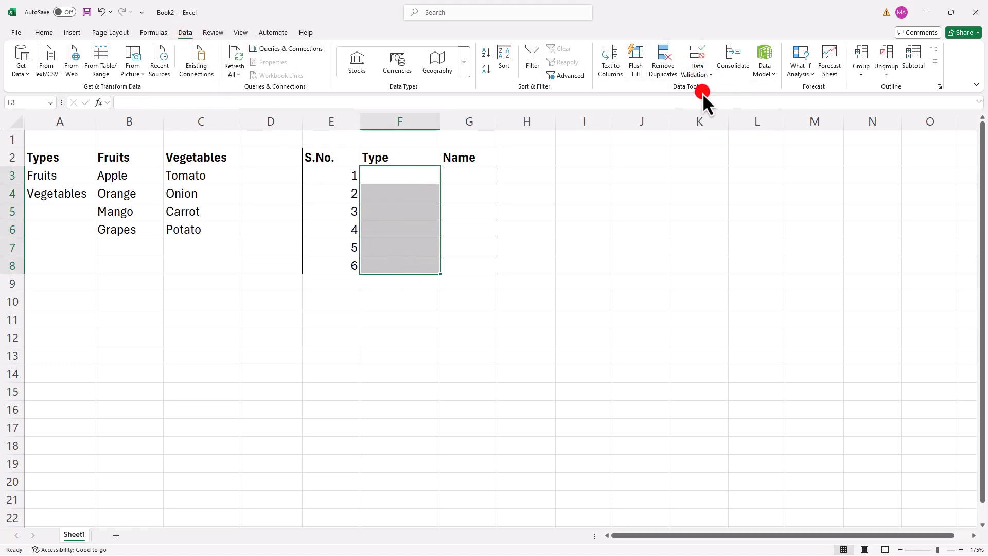
left_click(696, 57)
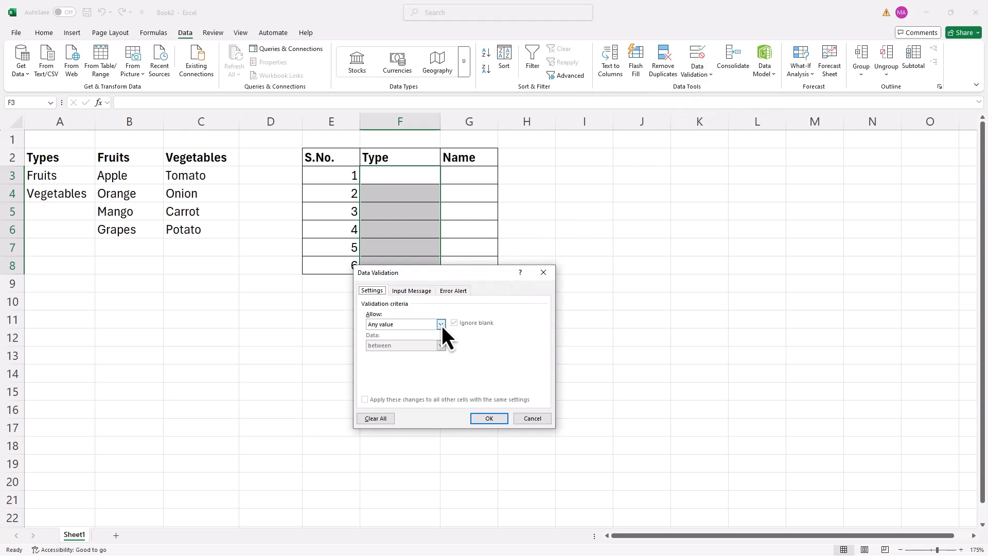
left_click(403, 324)
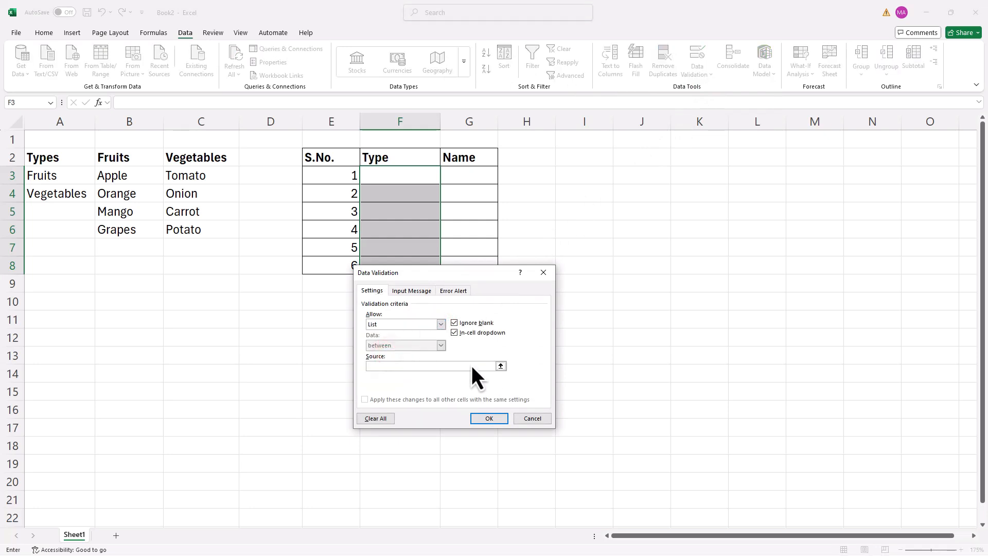
left_click(501, 367)
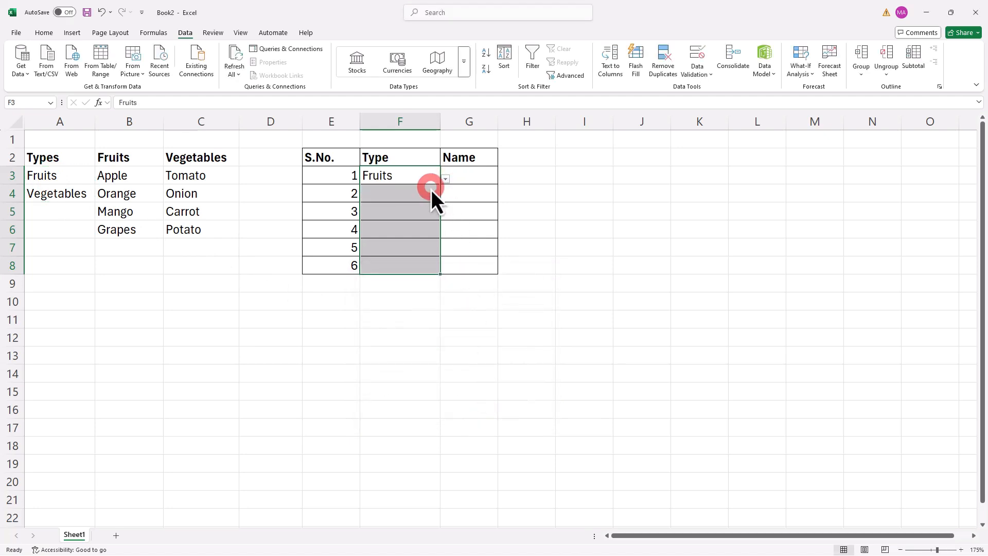
left_click(444, 196)
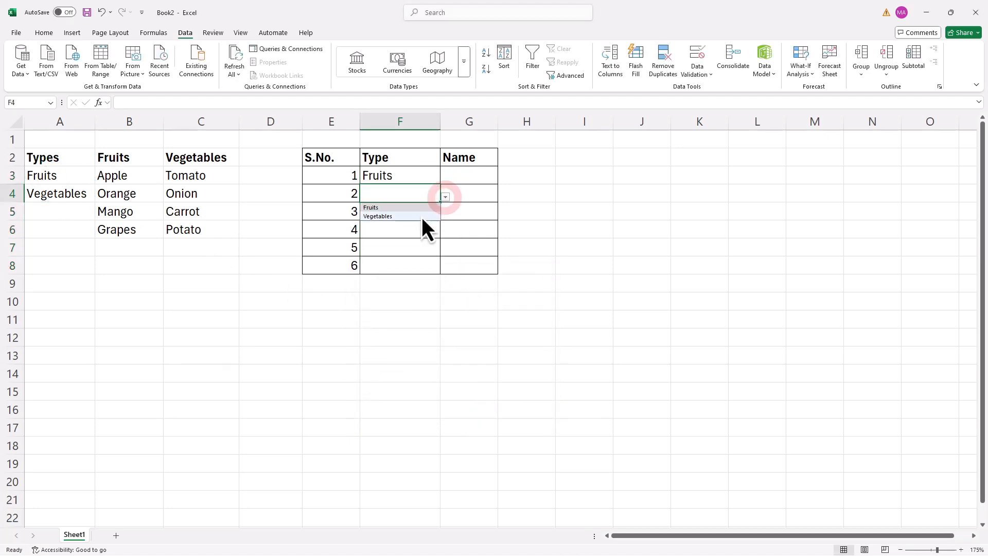
left_click(378, 216)
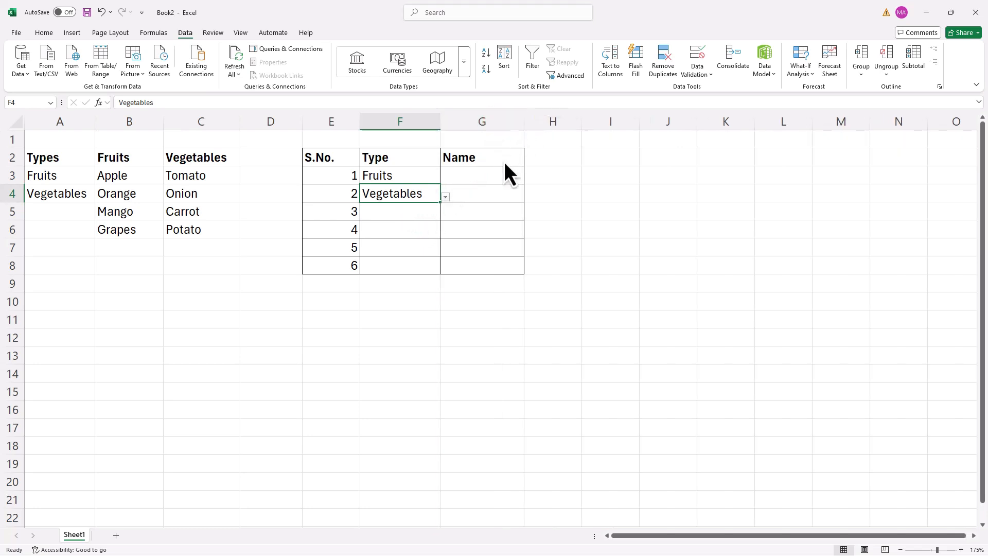
- Validate G3:G8 as a List with source =INDIRECT(F3) for a dependent dropdown
left_click_drag(482, 175, 481, 264)
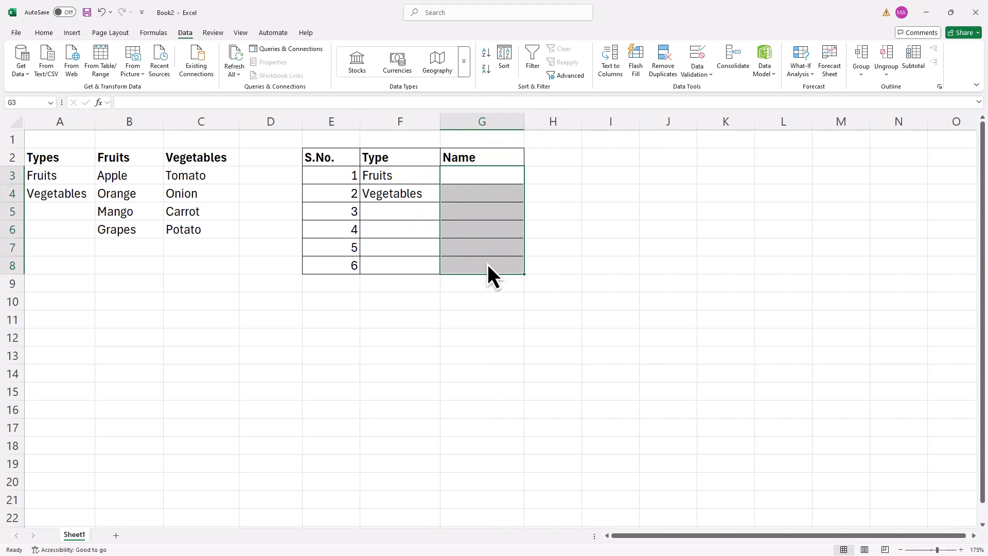
left_click(696, 60)
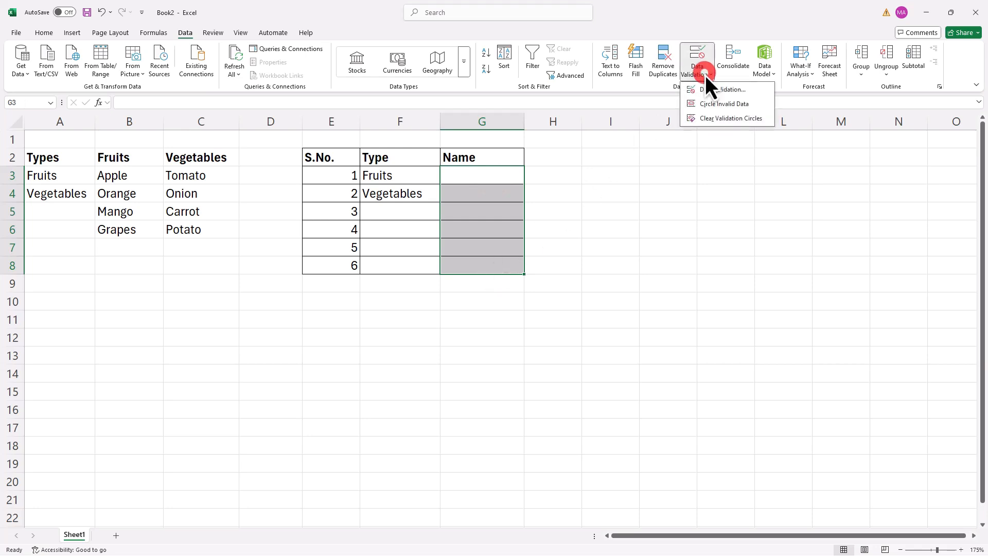
left_click(724, 88)
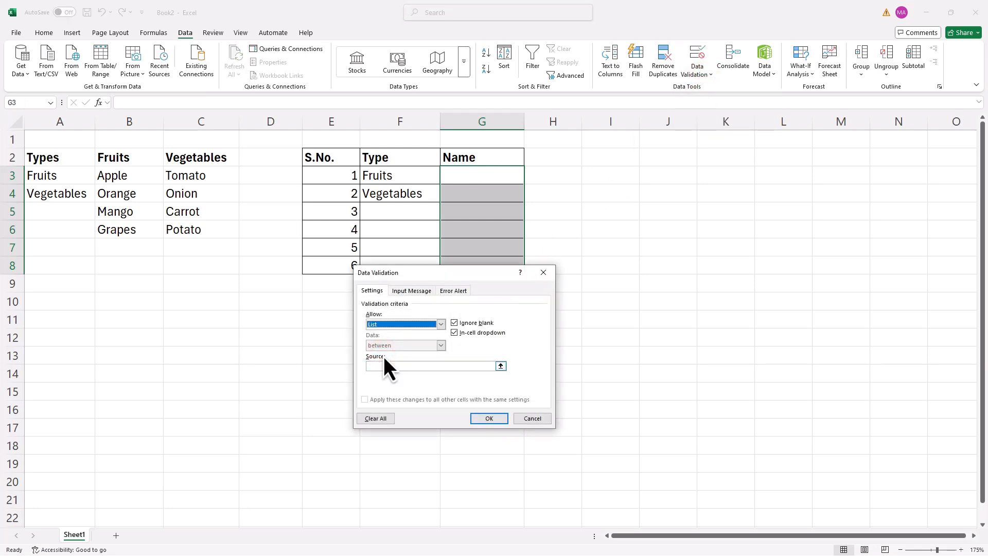
mouse_move(394, 375)
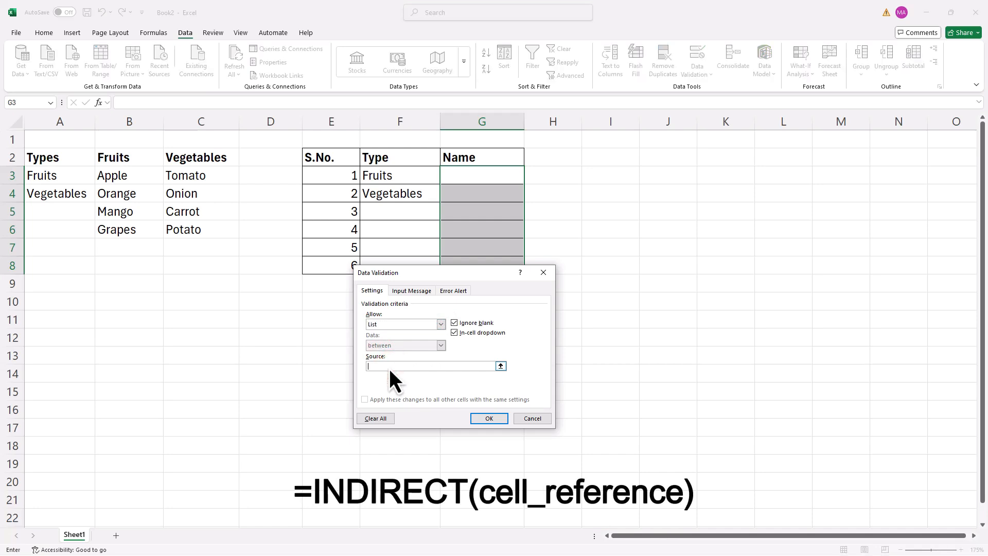
type("=indirect(F3")
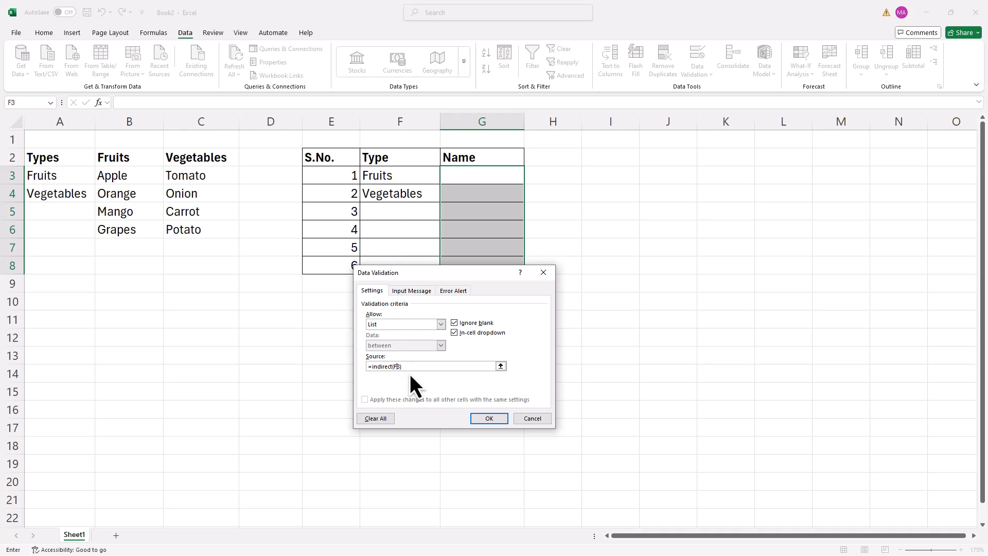
left_click(487, 418)
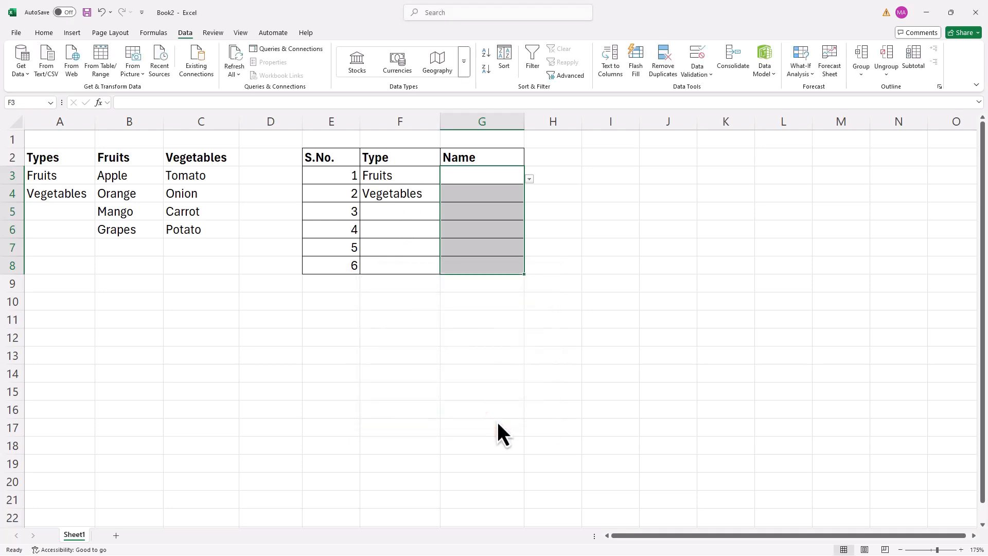
- Pick Apple, Onion and Carrot in the Name dropdowns, with F5 set to Vegetables
left_click(480, 175)
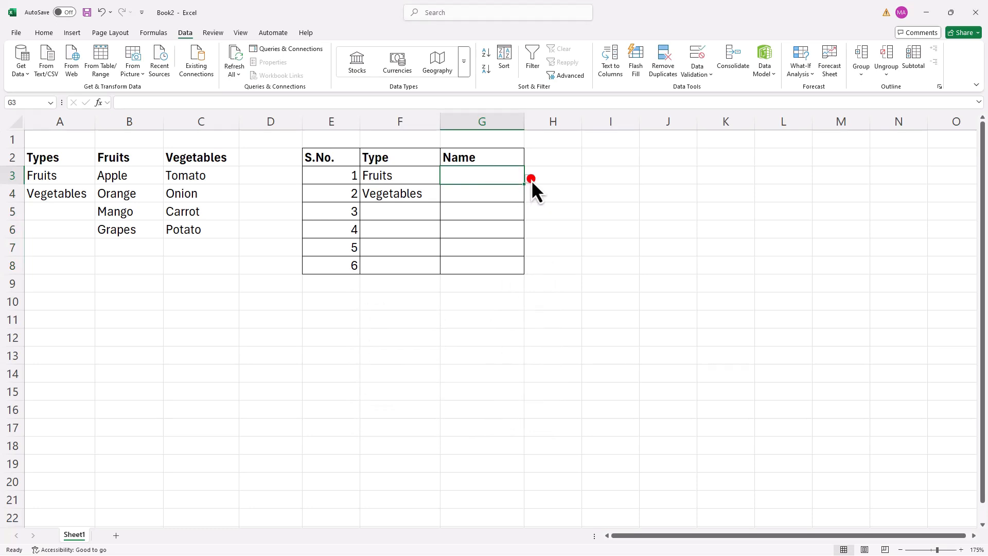
type("Apple")
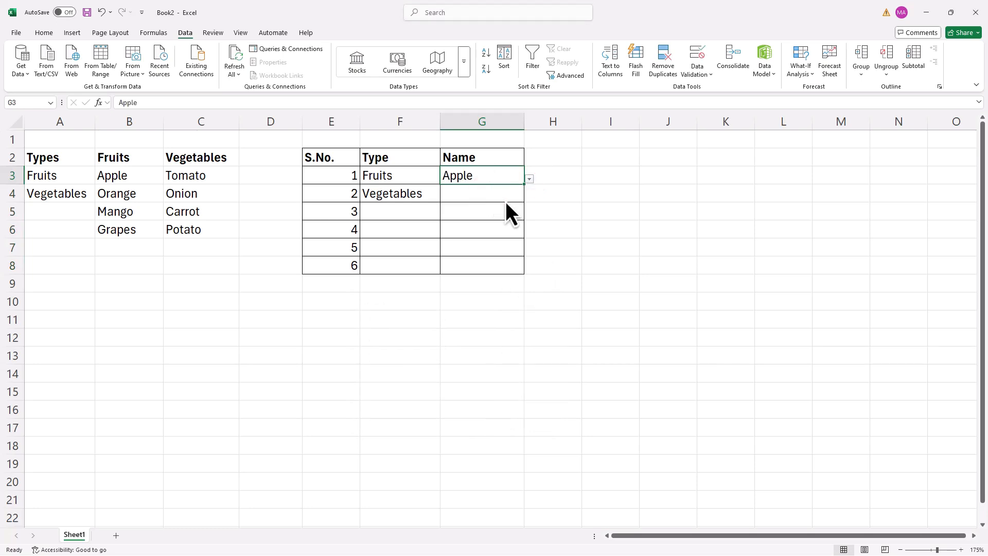
left_click(481, 193)
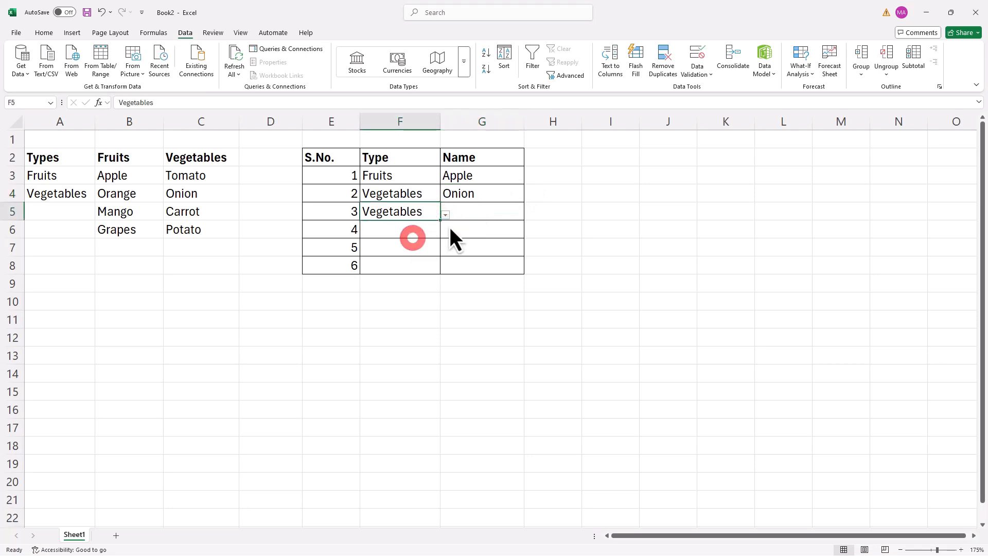
left_click(445, 214)
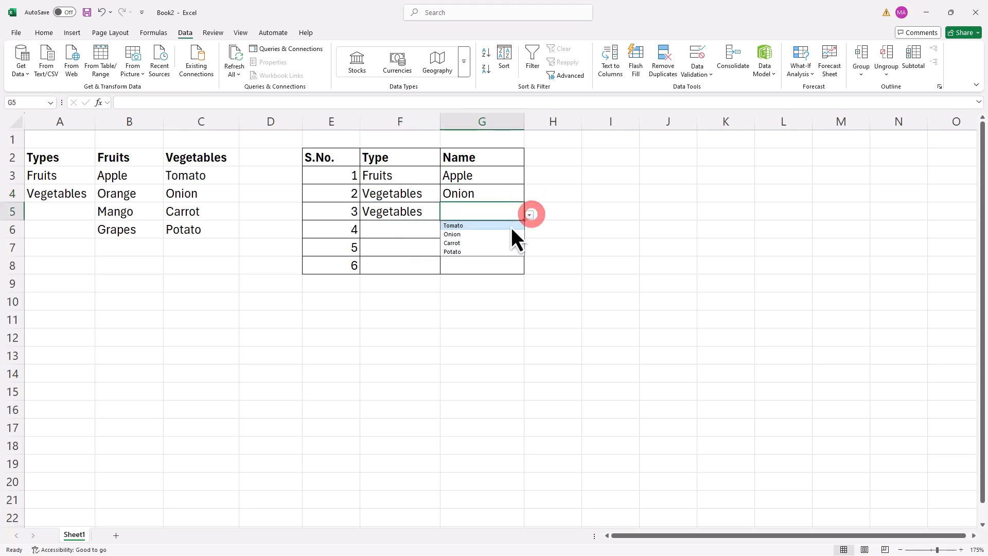
left_click(452, 242)
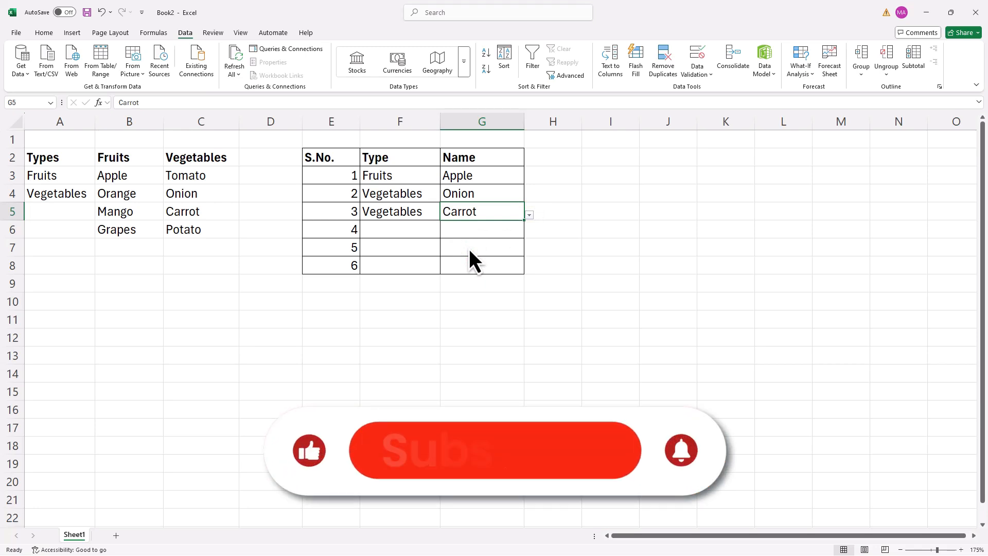